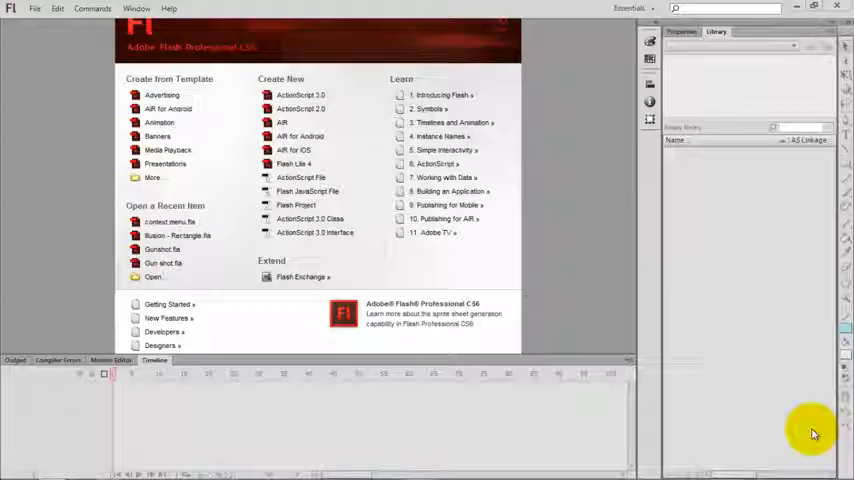
# - Start a new ActionScript 3.0 document with a black stage
pyautogui.click(300, 96)
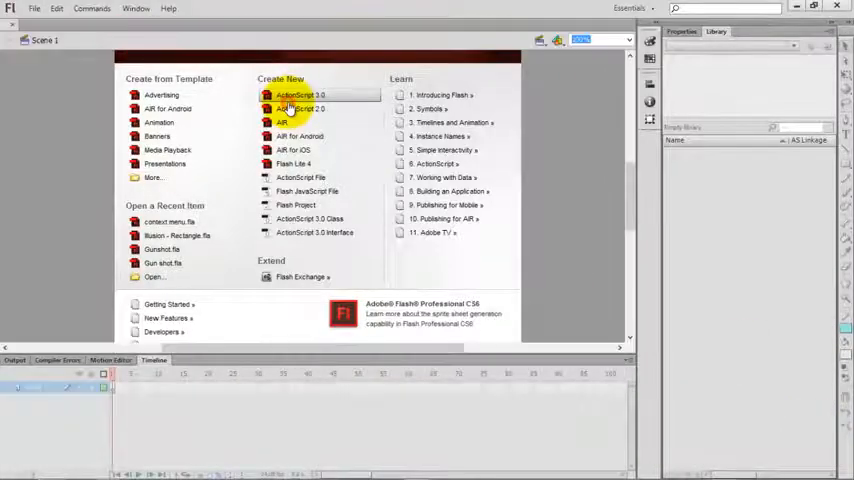
pyautogui.click(302, 96)
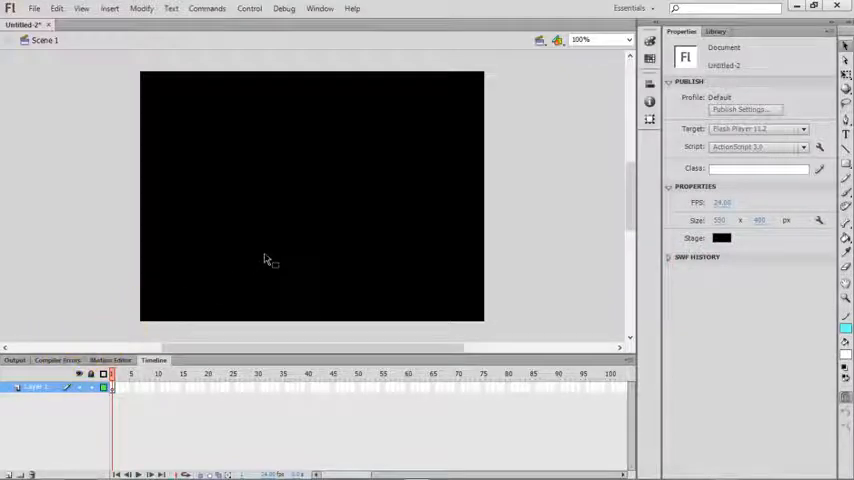
# - Choose the PolyStar tool and set its options to a 5-pointed star
pyautogui.click(844, 168)
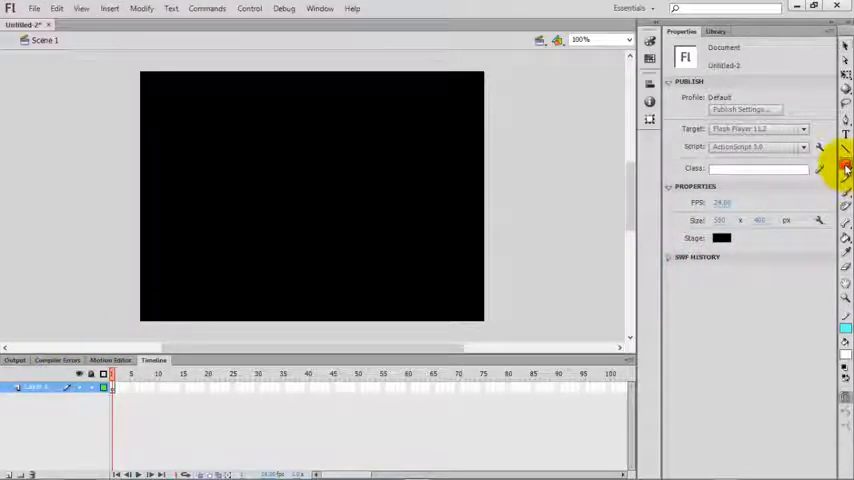
pyautogui.click(844, 160)
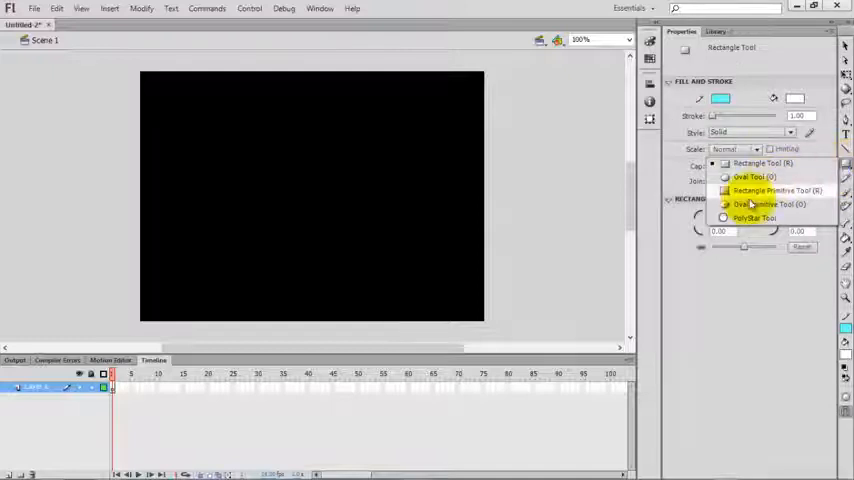
pyautogui.click(756, 218)
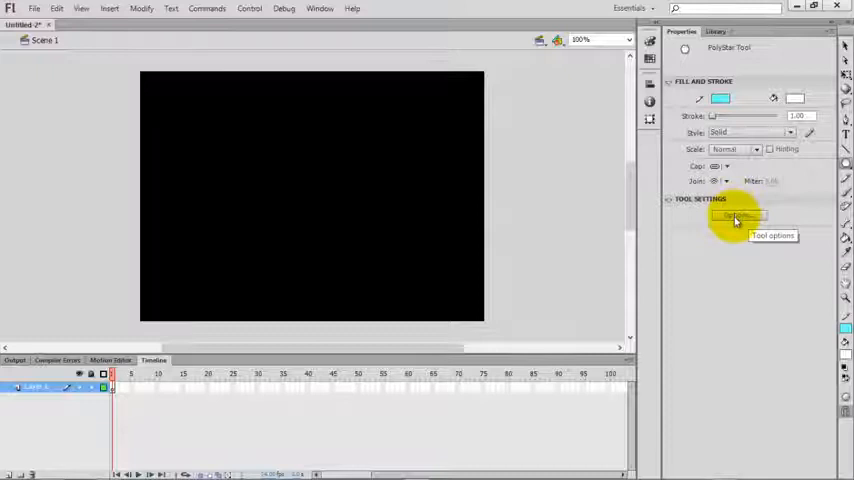
pyautogui.click(736, 216)
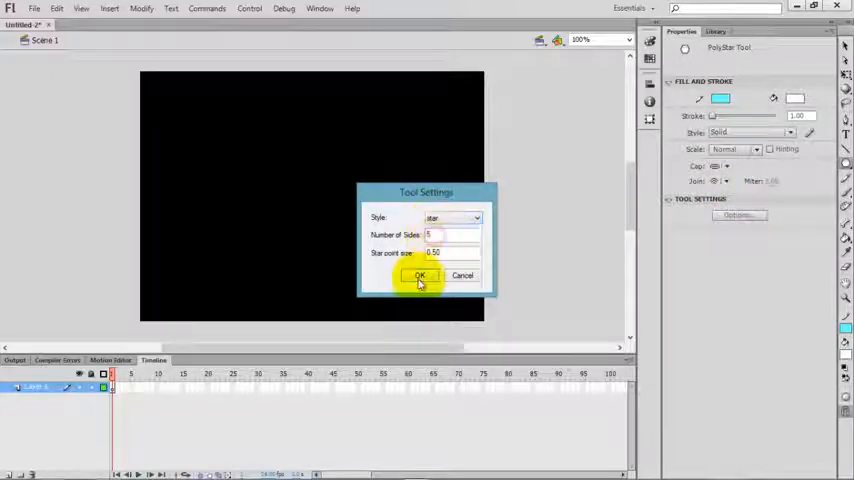
pyautogui.click(420, 276)
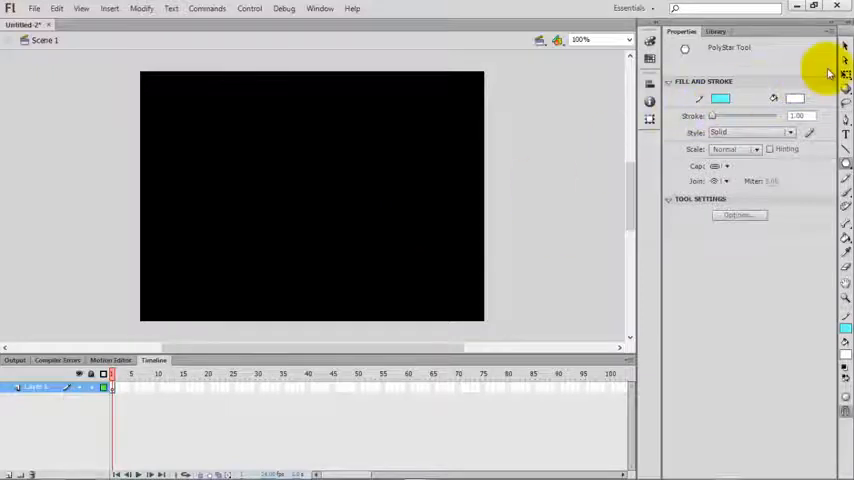
# - Draw a small green star centre-stage and convert it to a Movie Clip symbol named 'star'
pyautogui.click(720, 98)
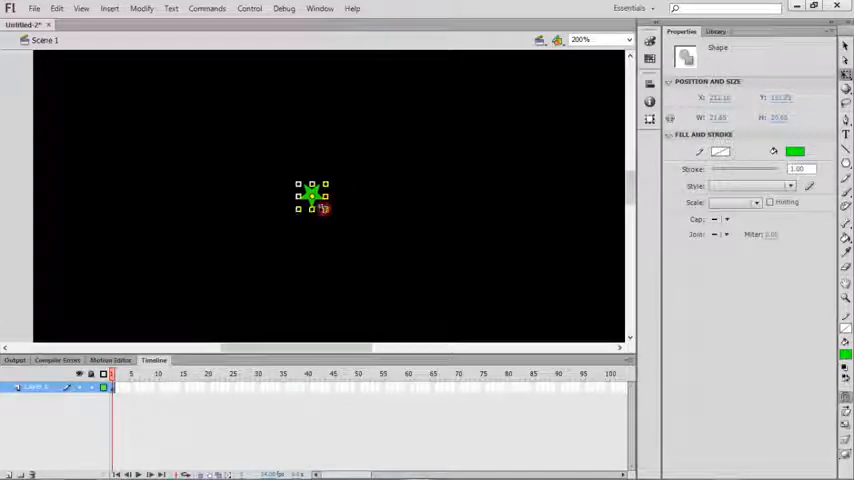
pyautogui.click(330, 222)
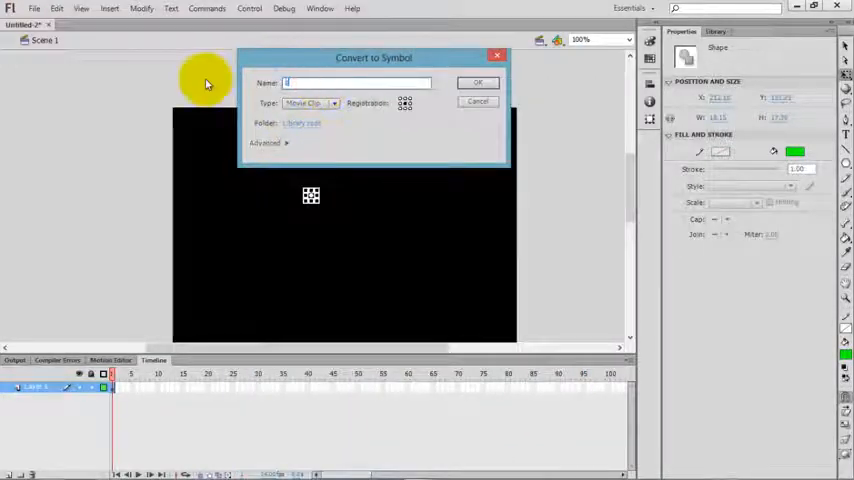
pyautogui.write('star')
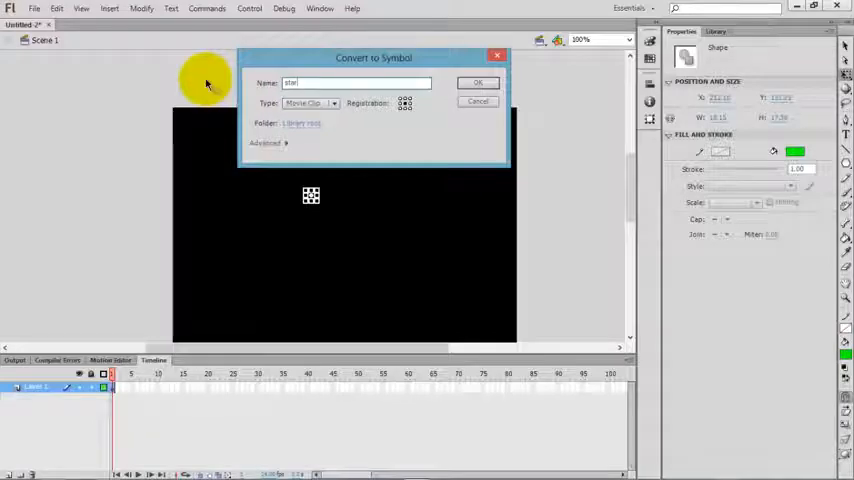
pyautogui.click(476, 82)
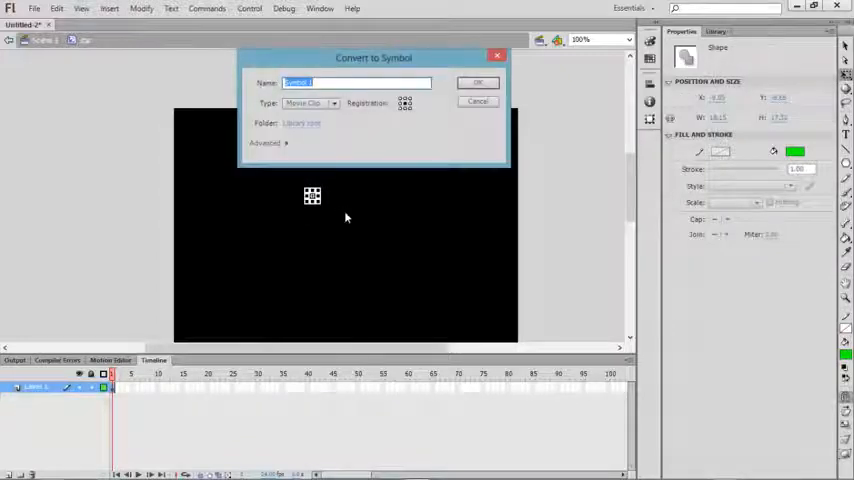
pyautogui.write('star inside')
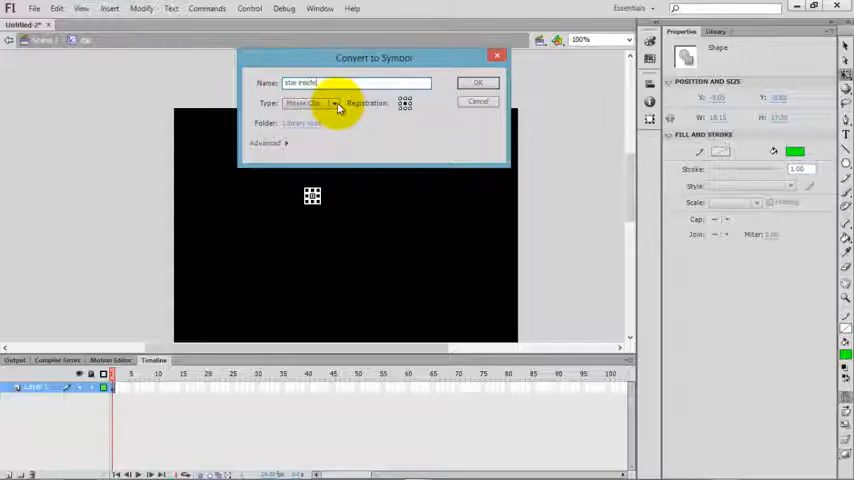
pyautogui.click(476, 82)
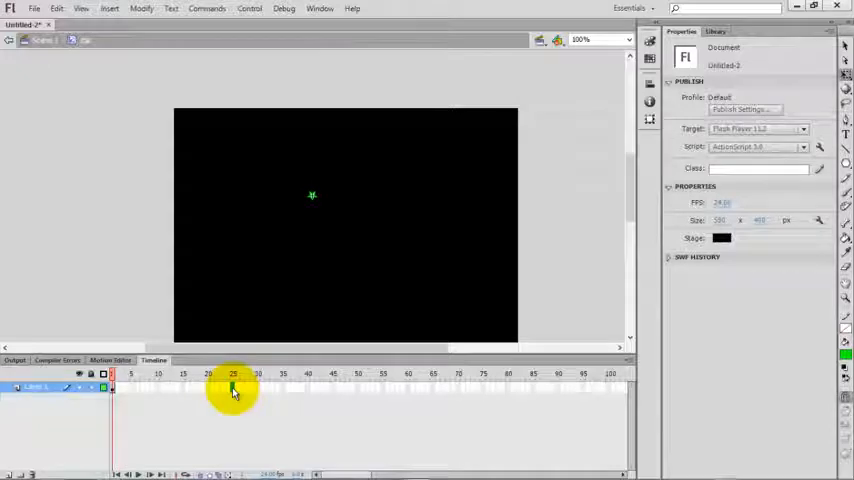
# - Keyframe the star at the top of the stage and give it a colour effect
pyautogui.click(232, 388)
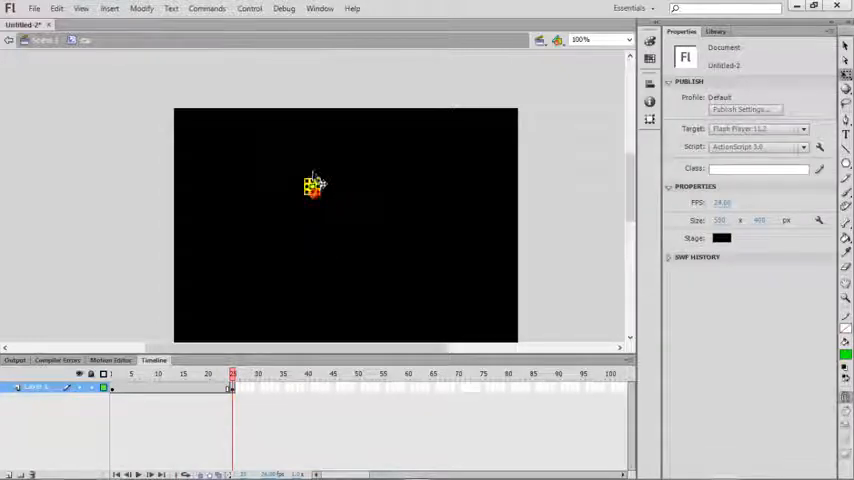
pyautogui.moveTo(312, 188); pyautogui.dragTo(312, 126)
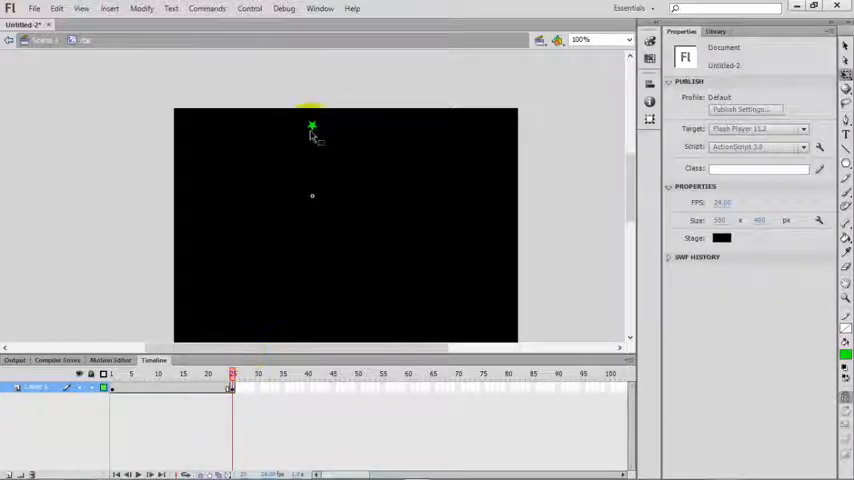
pyautogui.click(312, 128)
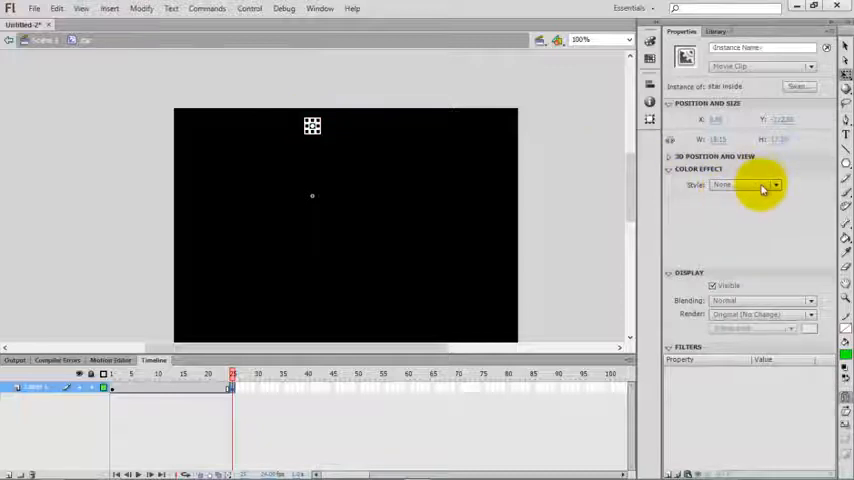
pyautogui.click(744, 184)
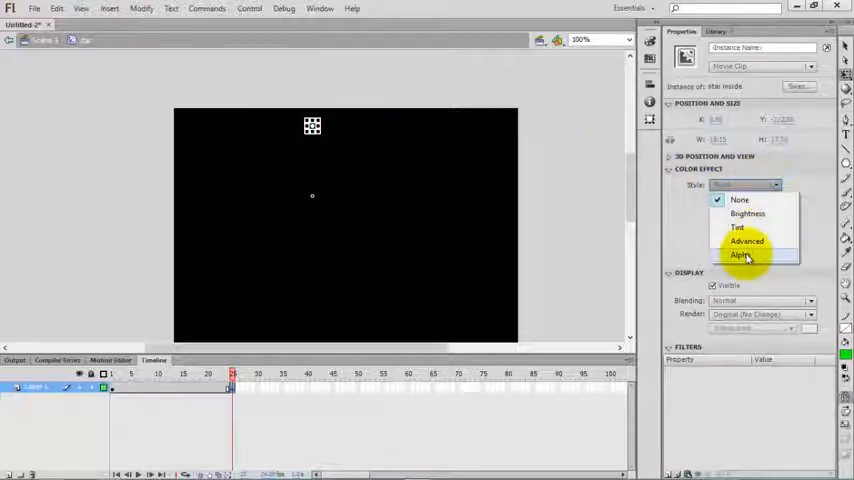
pyautogui.click(740, 256)
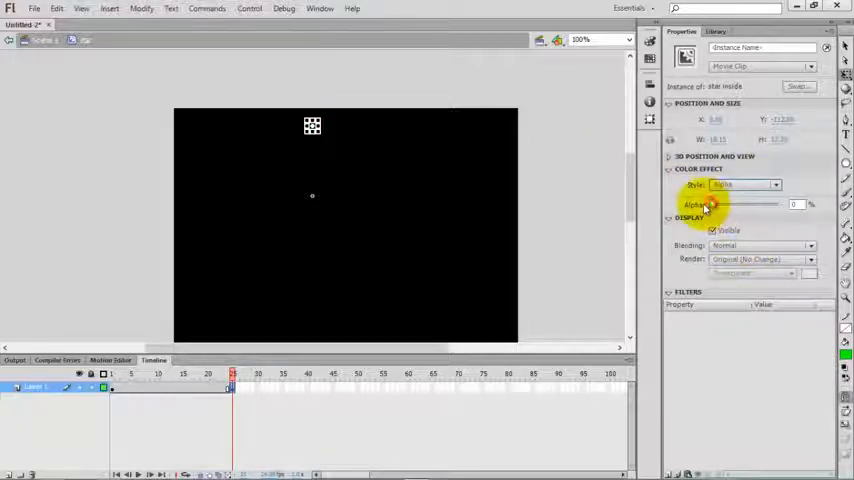
pyautogui.click(198, 390)
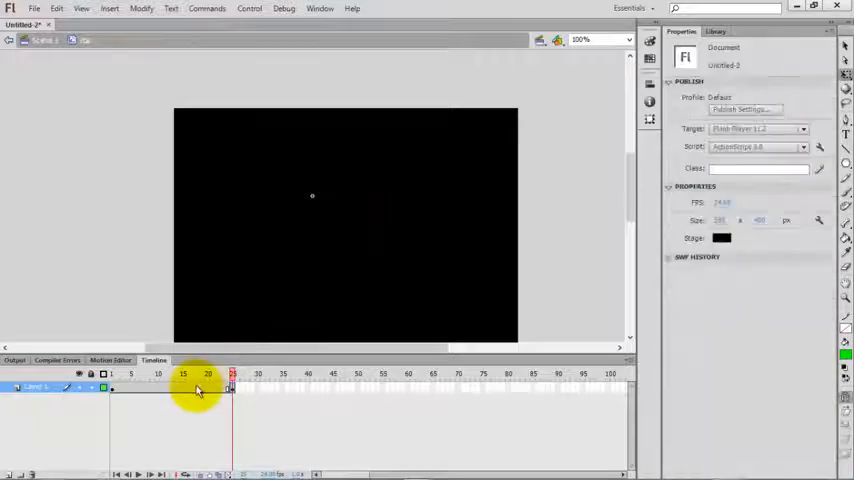
# - Create a classic tween between the keyframes and test the movie
pyautogui.rightClick(200, 388)
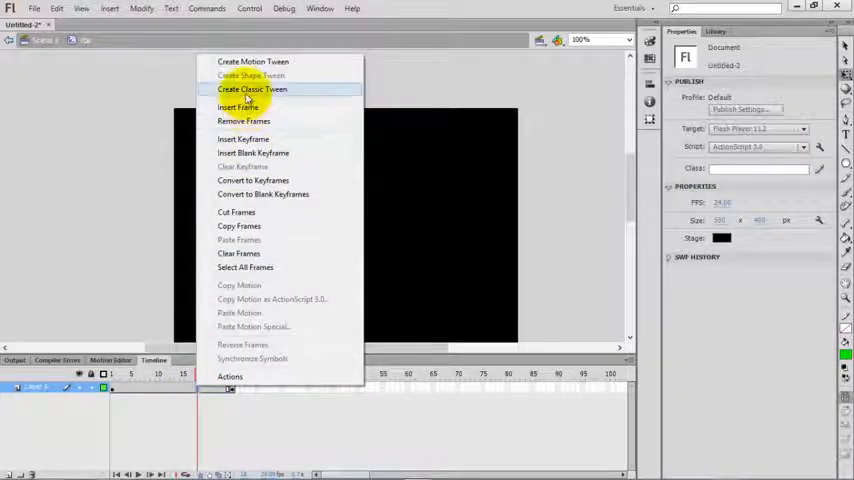
pyautogui.click(252, 88)
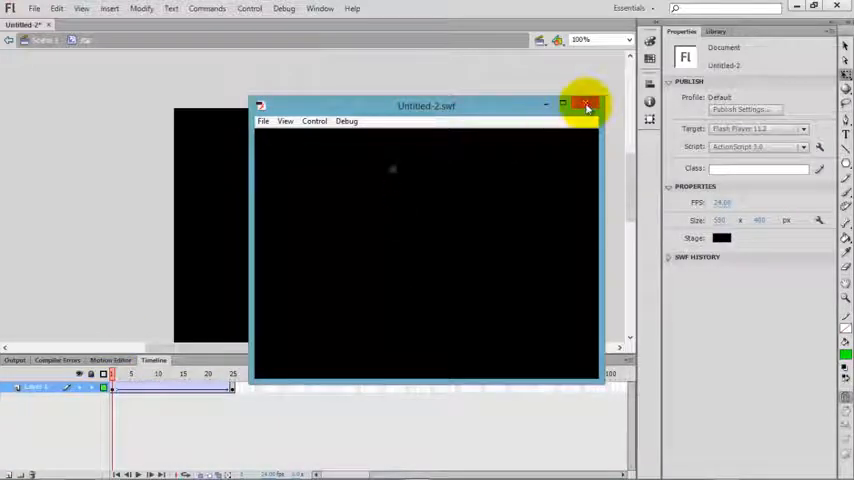
# - Add a stop(); script on the last frame and return to the empty Scene 1 stage
pyautogui.click(588, 104)
pyautogui.write('stop')
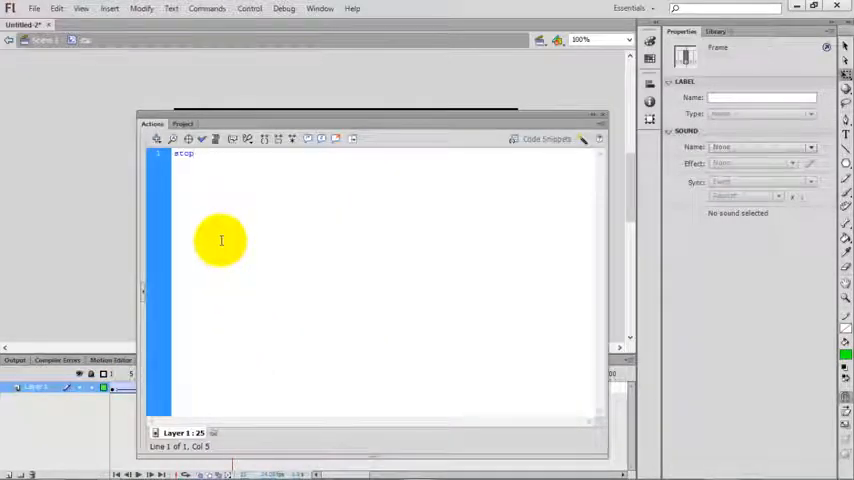
pyautogui.write('();')
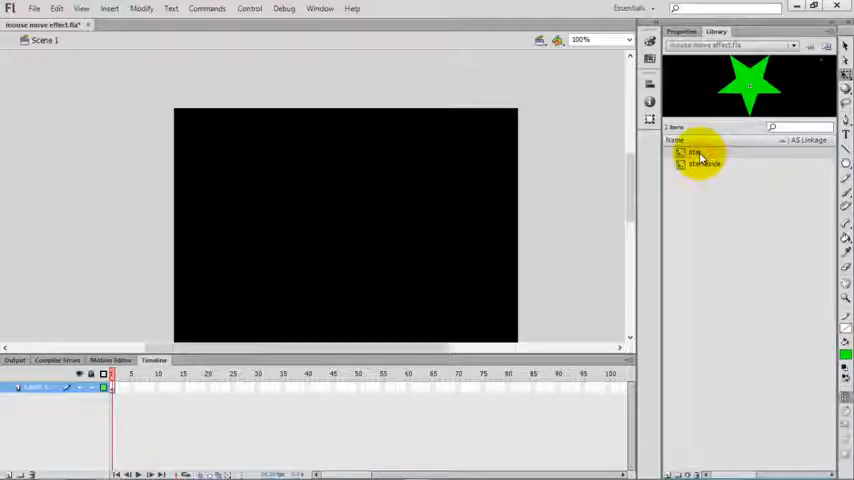
# - Enable Export for ActionScript on the star symbol's properties and accept the class warning
pyautogui.rightClick(700, 156)
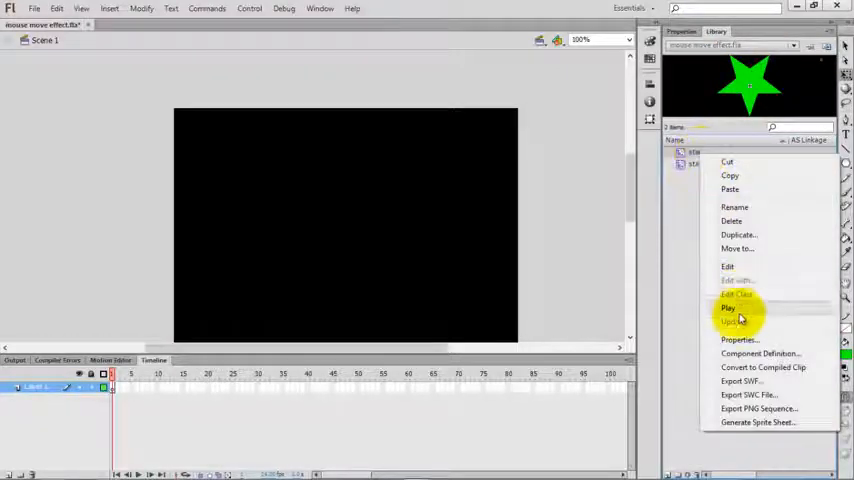
pyautogui.click(740, 340)
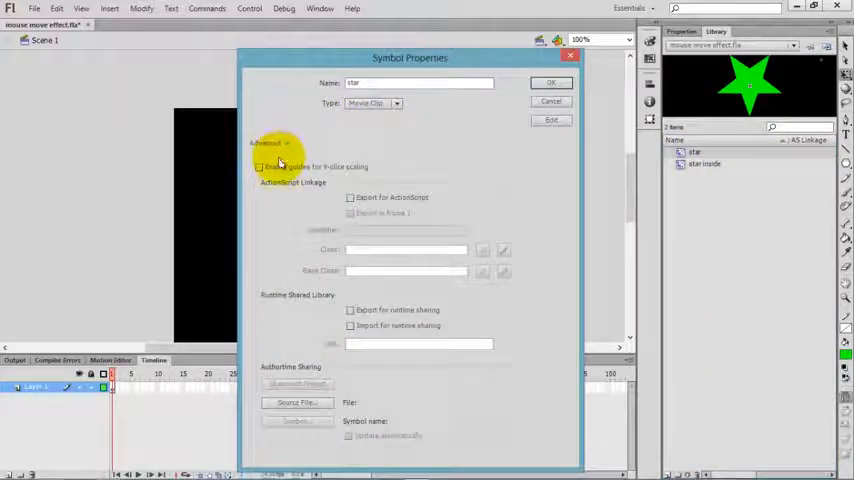
pyautogui.click(352, 196)
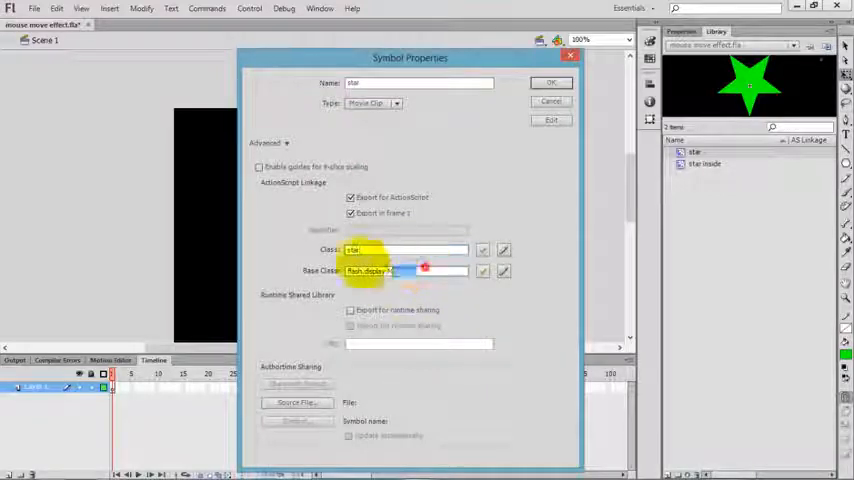
pyautogui.rightClick(390, 272)
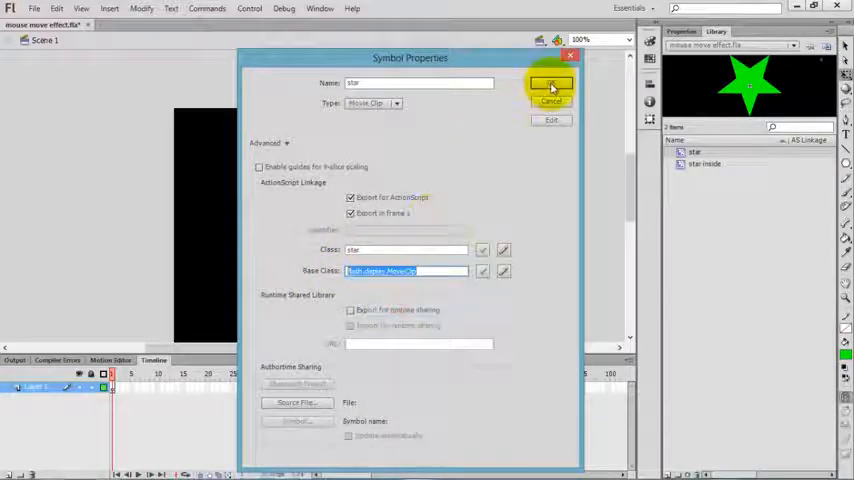
pyautogui.click(552, 84)
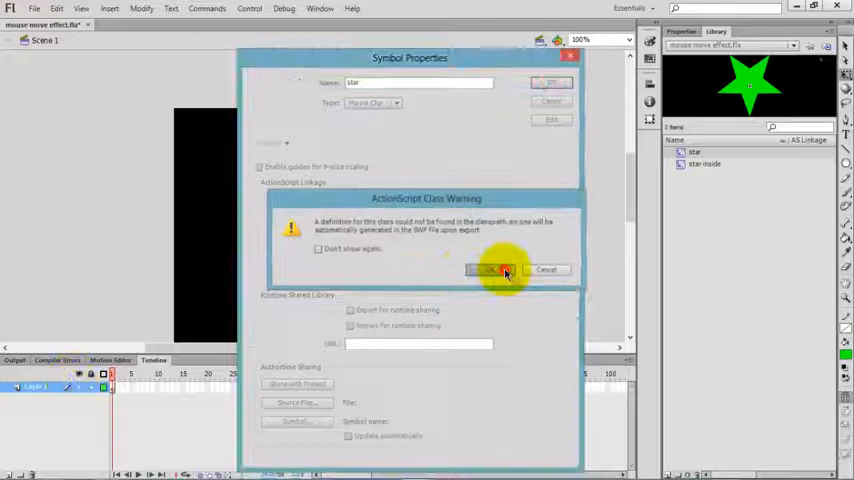
pyautogui.click(492, 268)
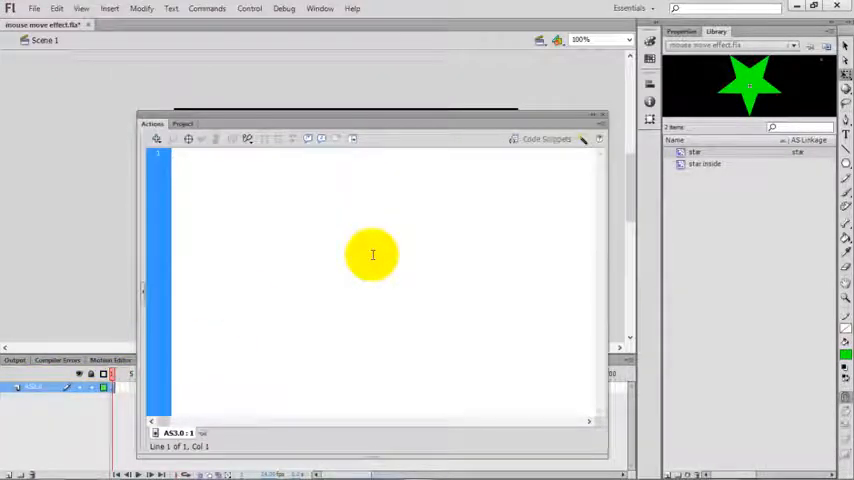
# - Import flash.display.MovieClip and add a MOUSE_MOVE listener on the stage calling myMouse
pyautogui.write('import')
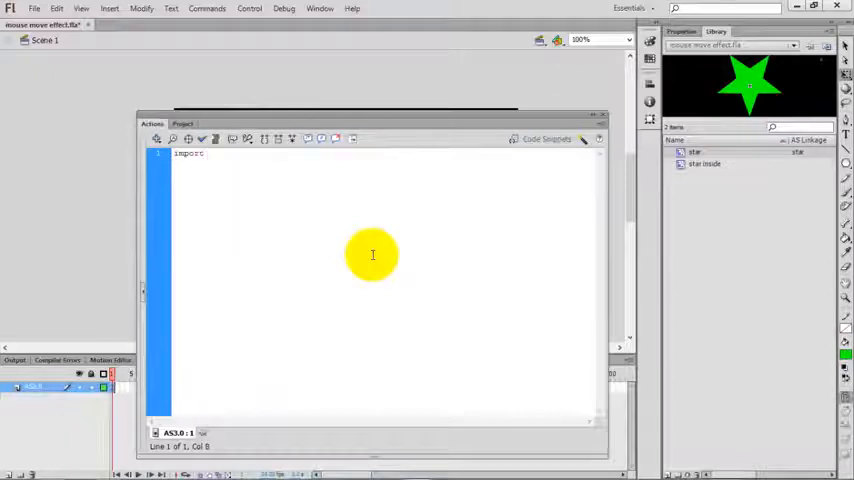
pyautogui.write('flash.display.MovieClip;')
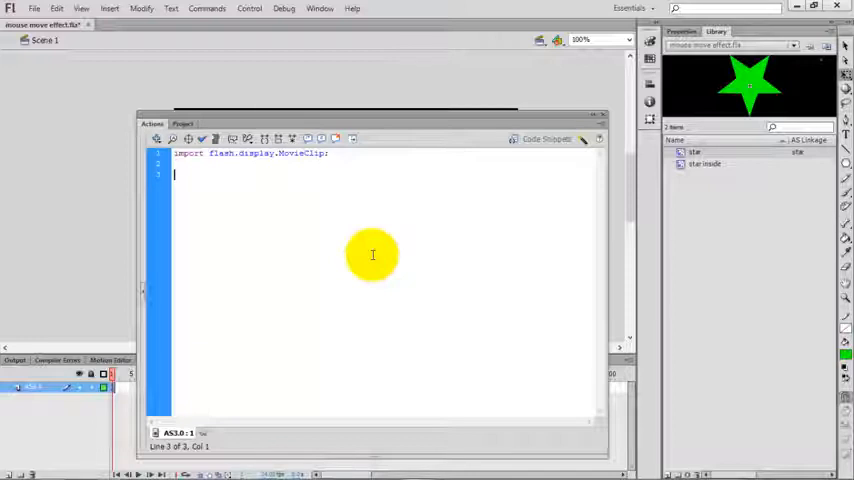
pyautogui.write('stage.addEventListener(')
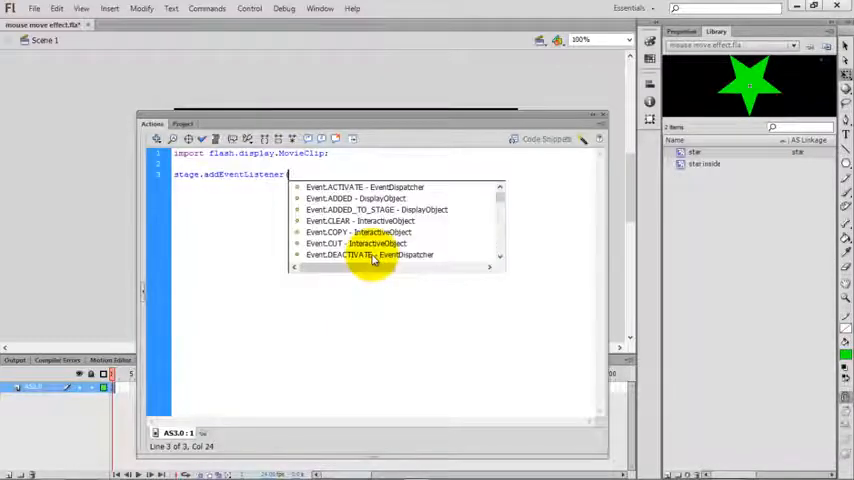
pyautogui.write('MouseEvent.MOUSE_MOVE, ms')
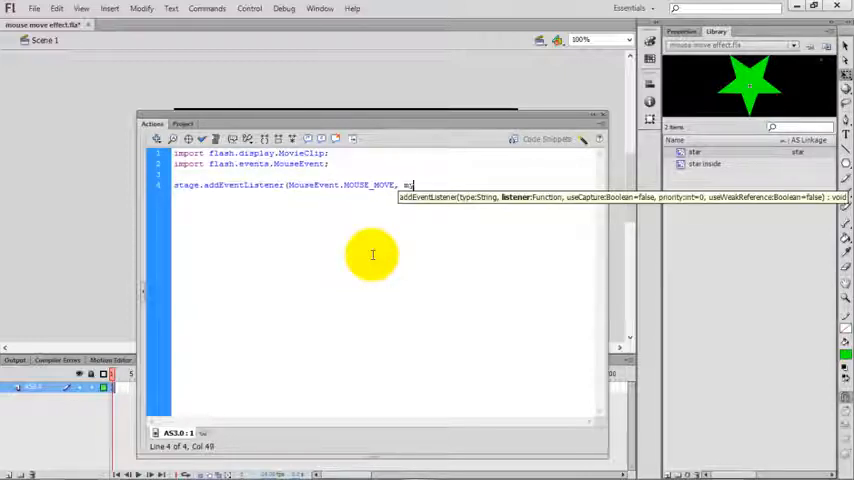
pyautogui.write('yMouse);')
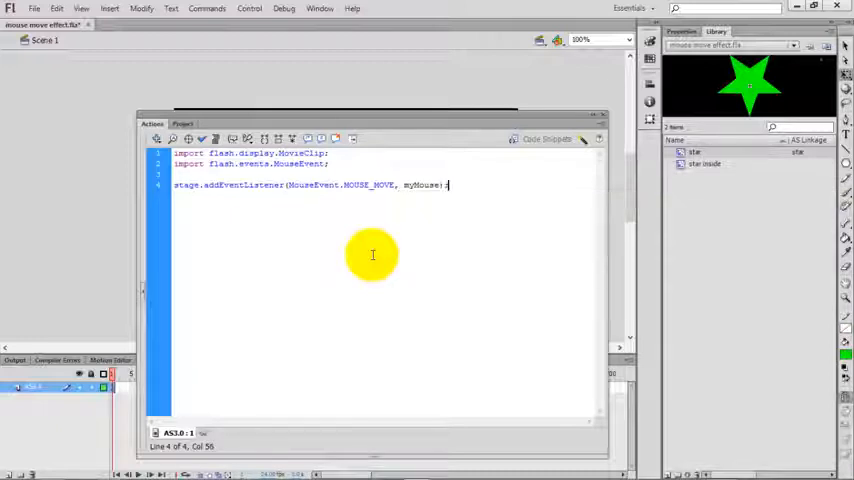
# - Write the myMouse handler creating a new star at mouseX/mouseY
pyautogui.write('function')
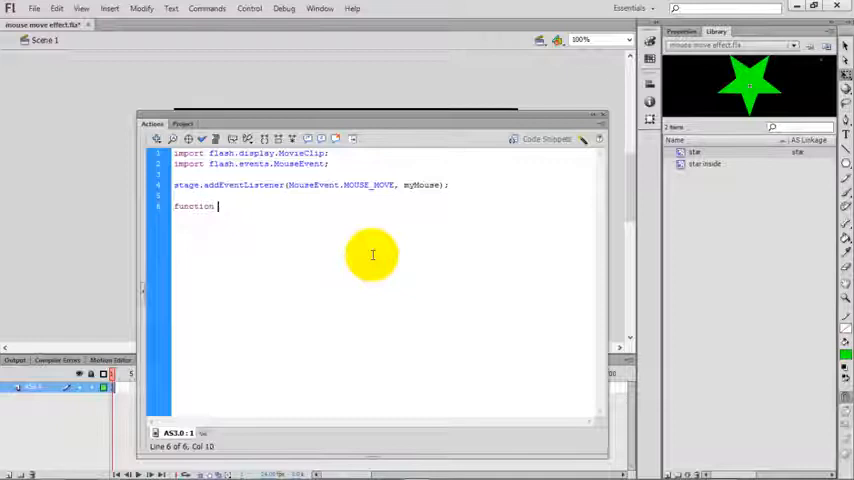
pyautogui.write('myMouse')
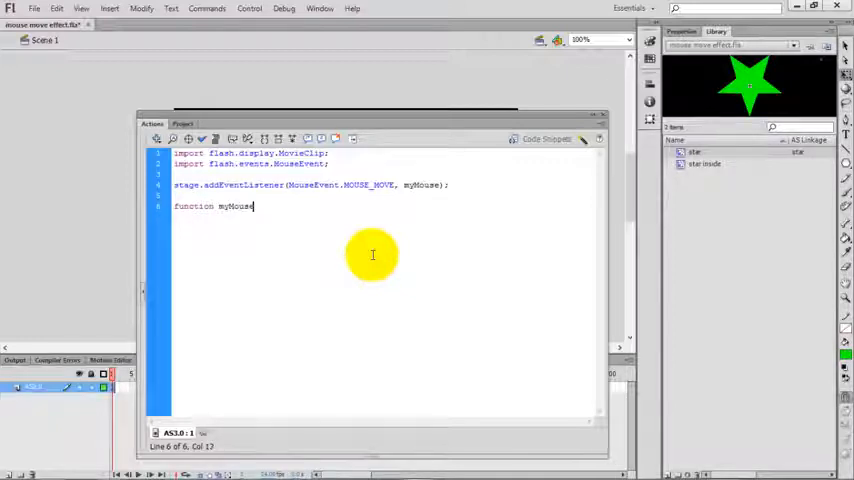
pyautogui.write('(e:MouseEvent')
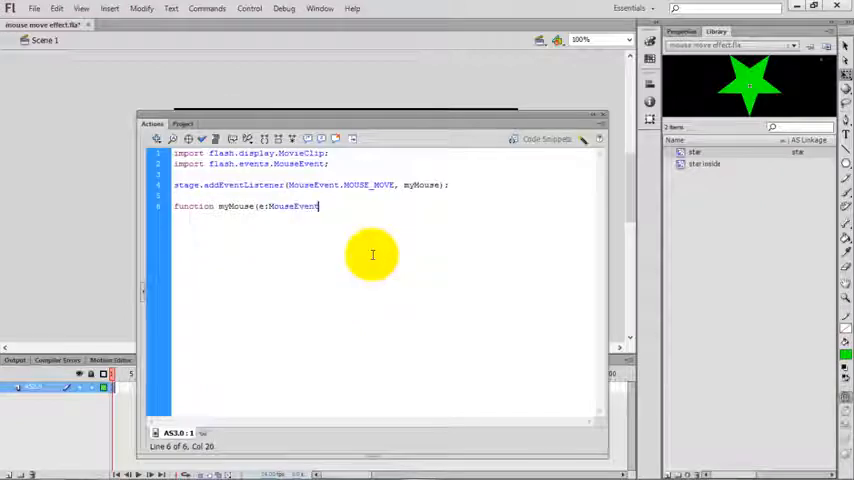
pyautogui.write(':void){')
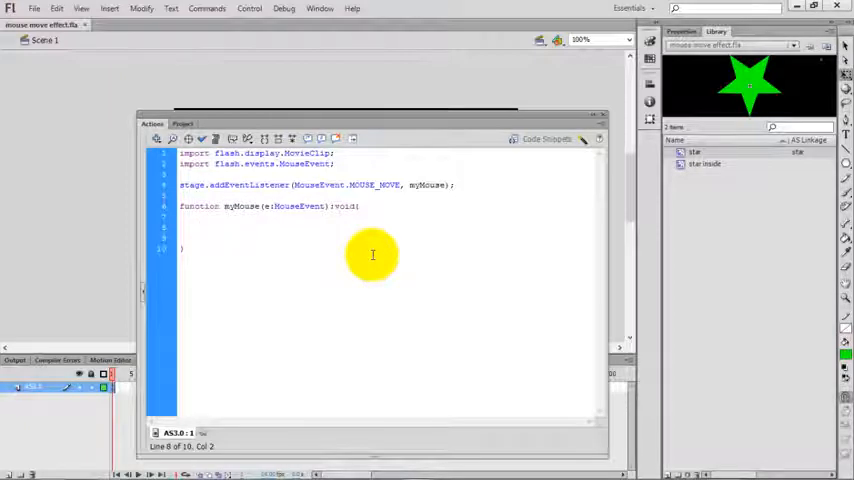
pyautogui.write('var')
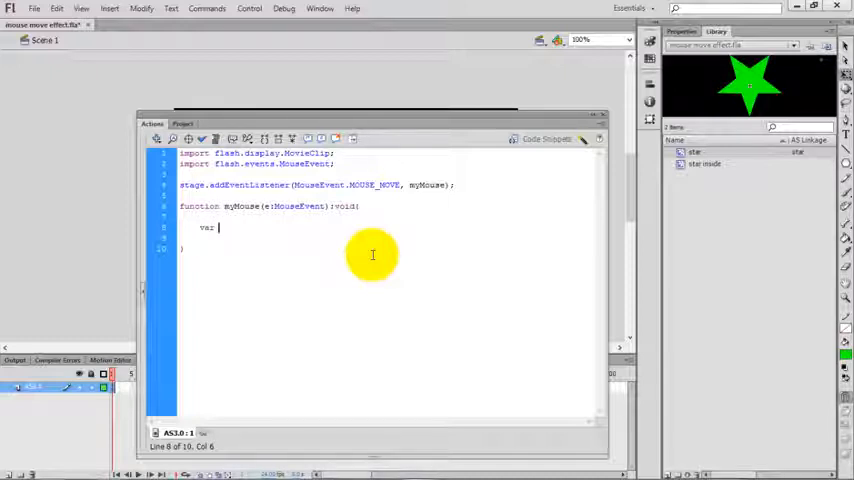
pyautogui.write('obj:star =')
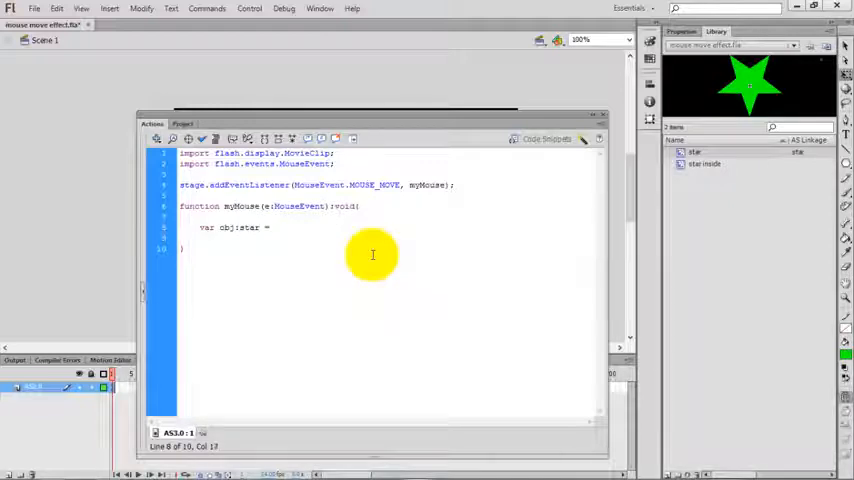
pyautogui.write('new star();')
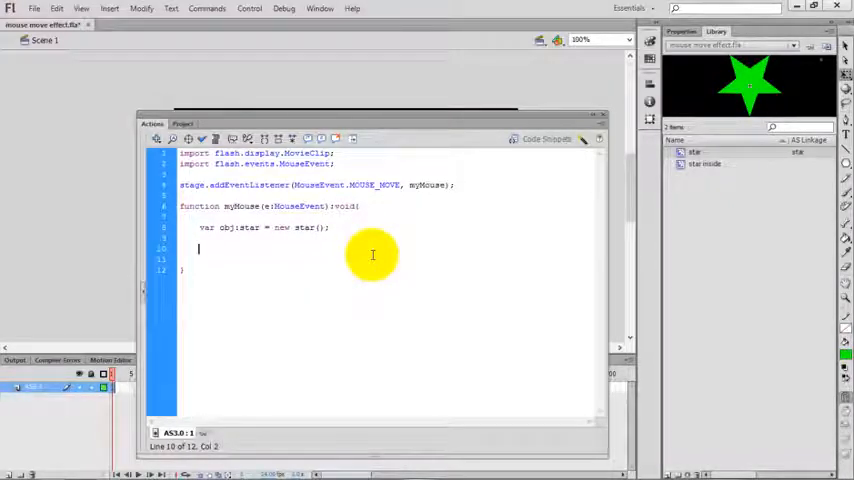
pyautogui.write('star.x = mouseX;')
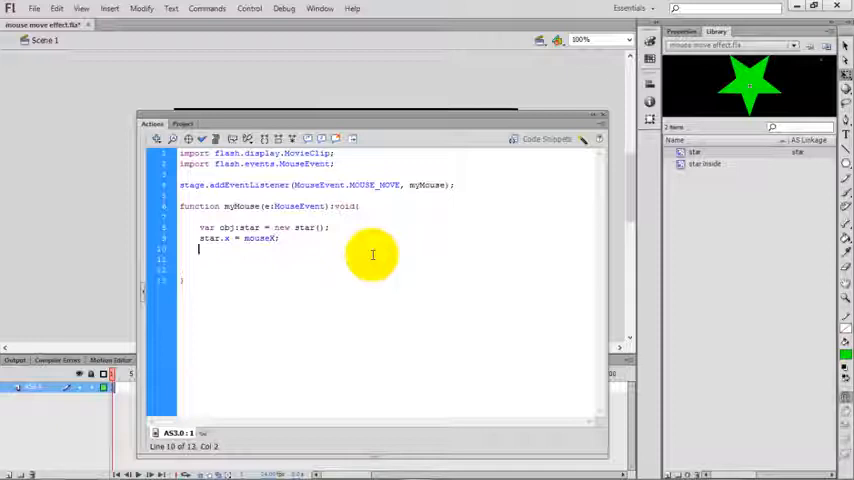
pyautogui.write('star.y =')
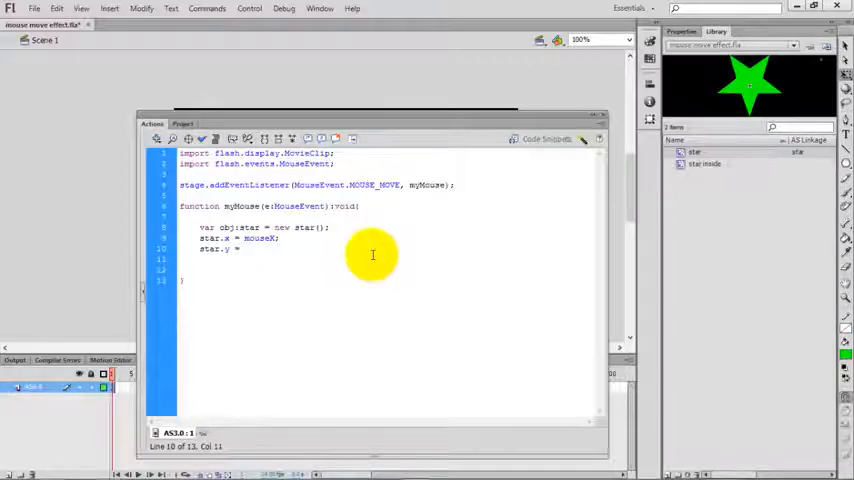
pyautogui.write('mouseY;')
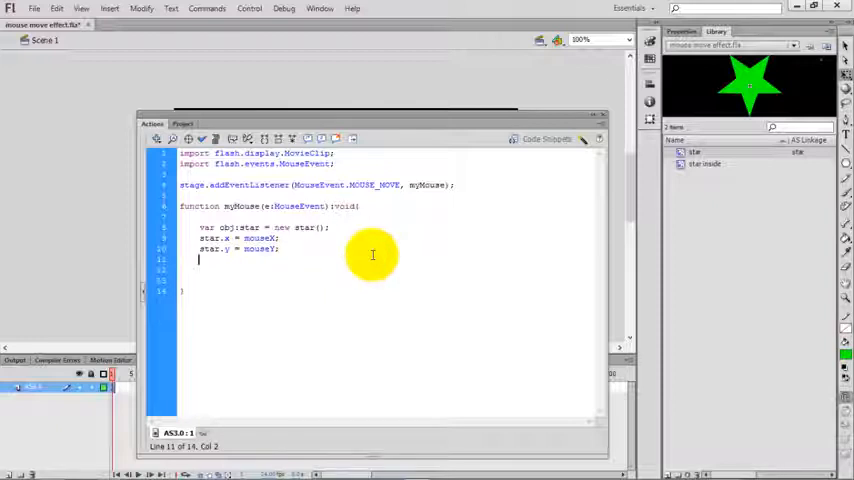
# - Add the star to the display list with stage.addChild(obj);
pyautogui.write('stage.ad')
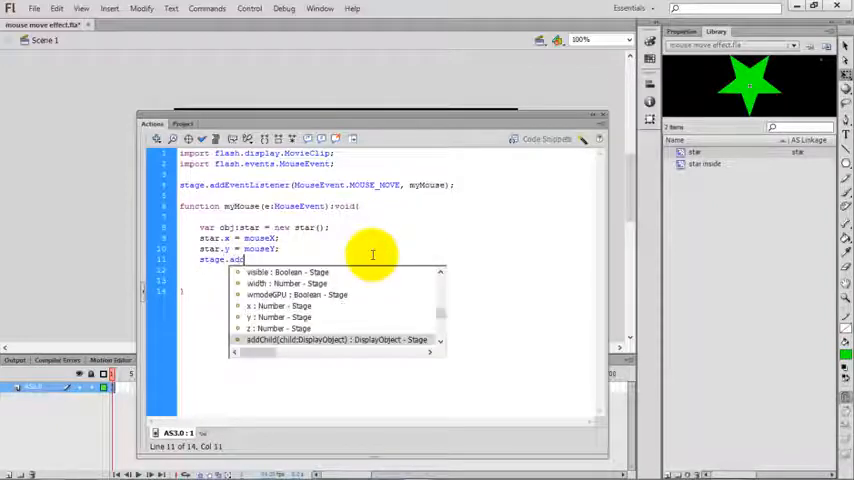
pyautogui.write('dChild(')
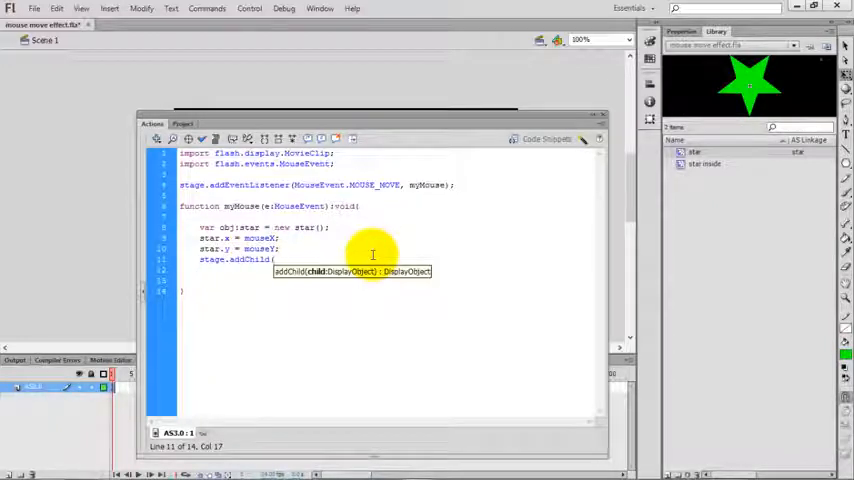
pyautogui.write('obj)')
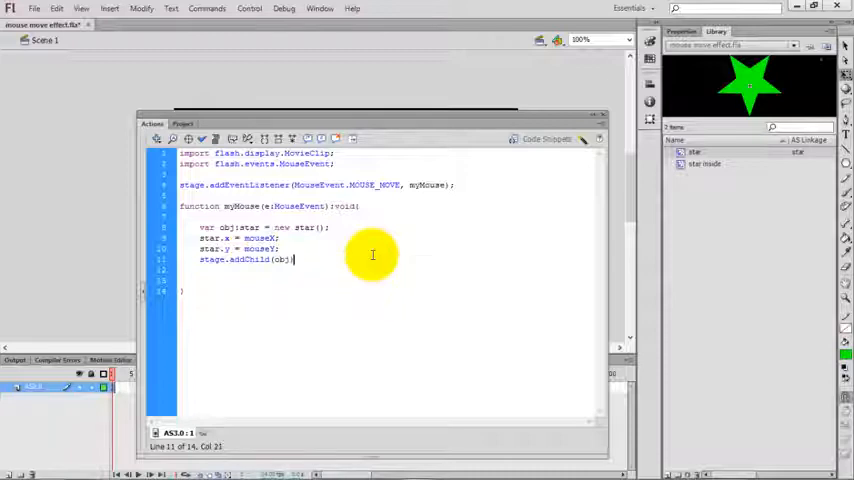
pyautogui.write(';')
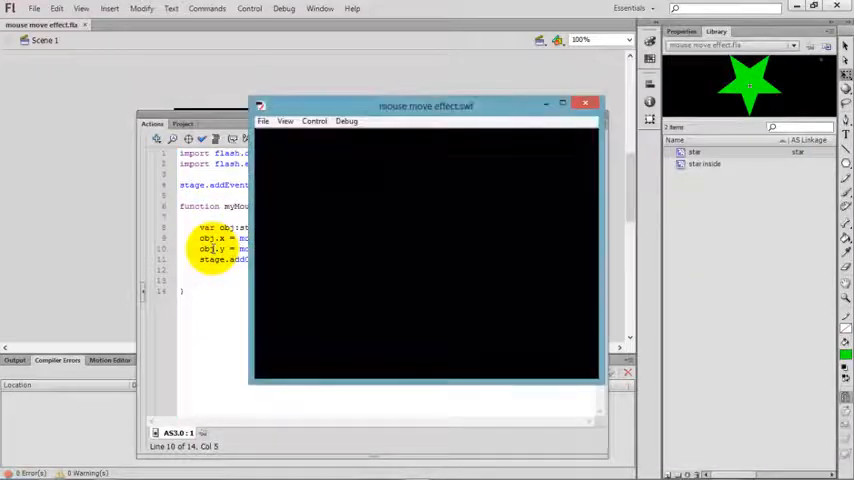
pyautogui.moveTo(388, 264)
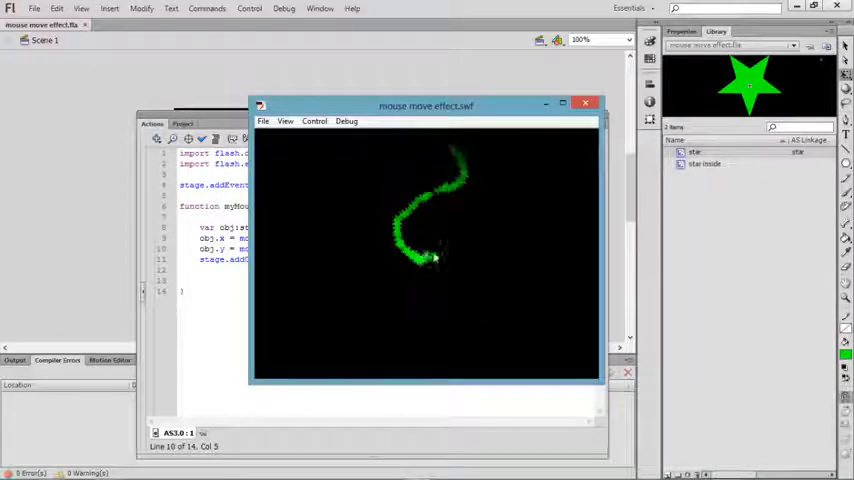
pyautogui.moveTo(418, 276)
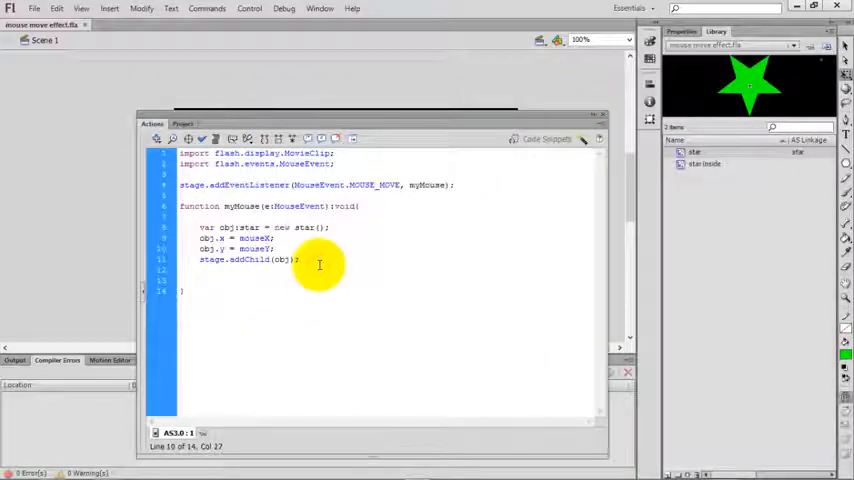
# - Add obj.rotation = Math.random() * 360; before the addChild call
pyautogui.write('ob')
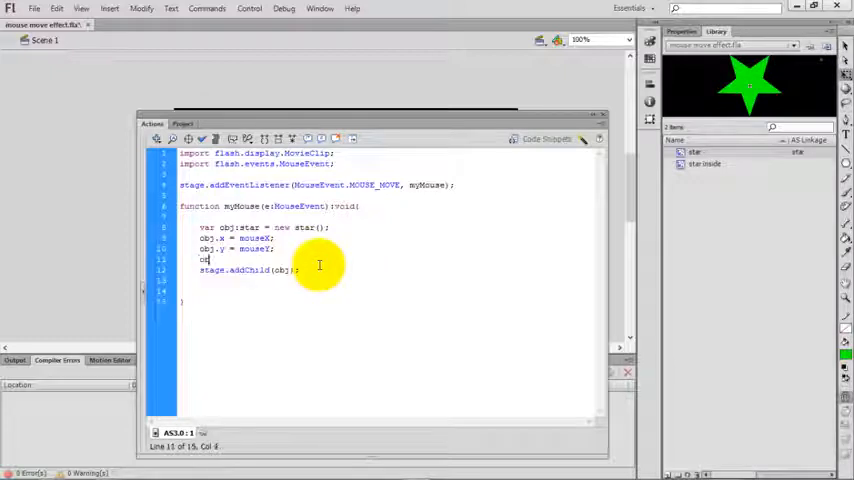
pyautogui.write('.')
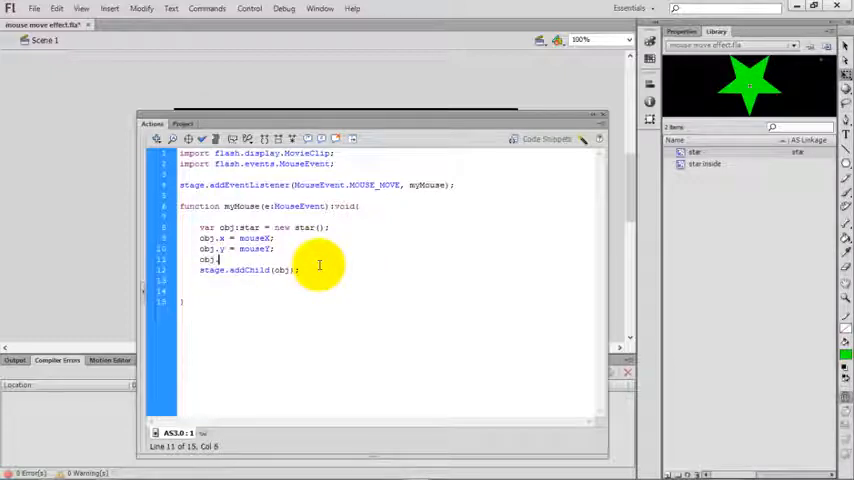
pyautogui.write('rotation =')
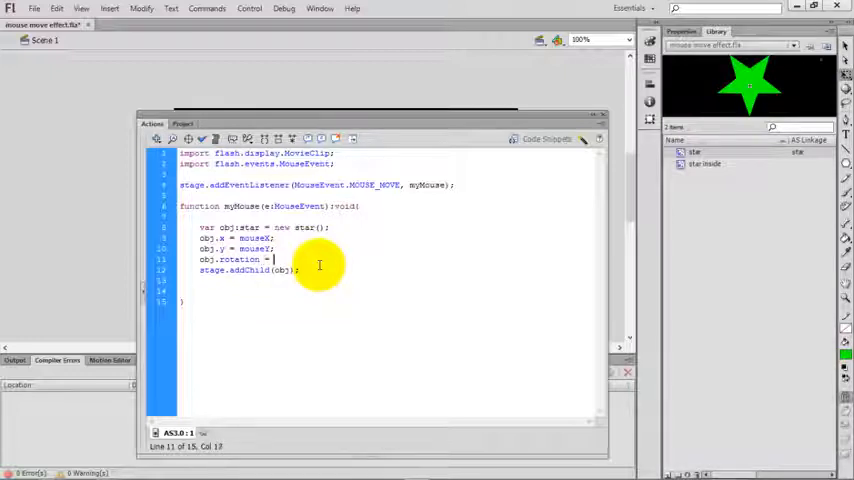
pyautogui.write('Math.random() * 36')
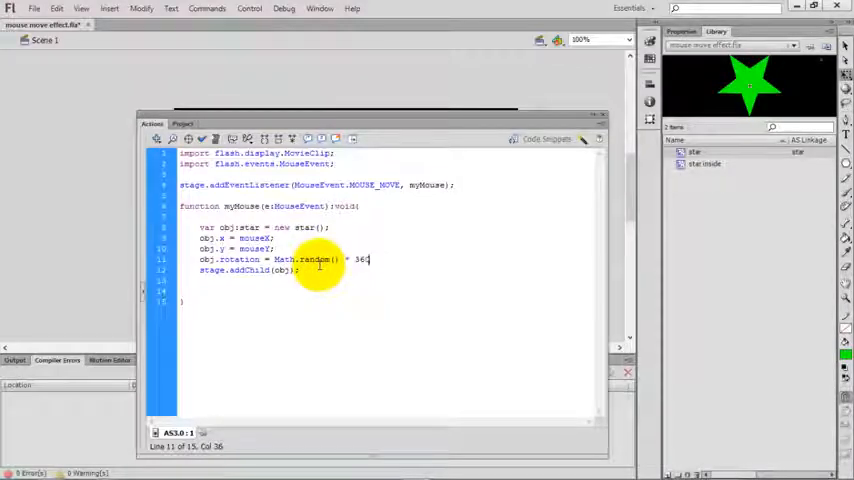
pyautogui.write('0')
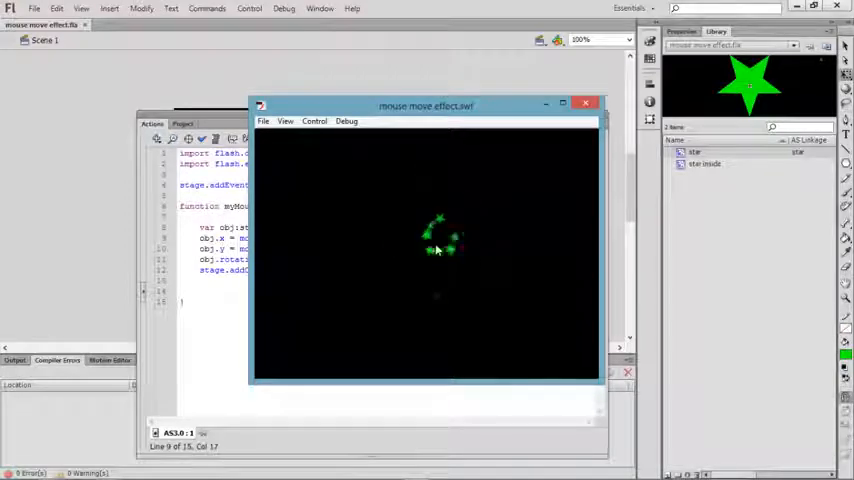
pyautogui.moveTo(408, 228)
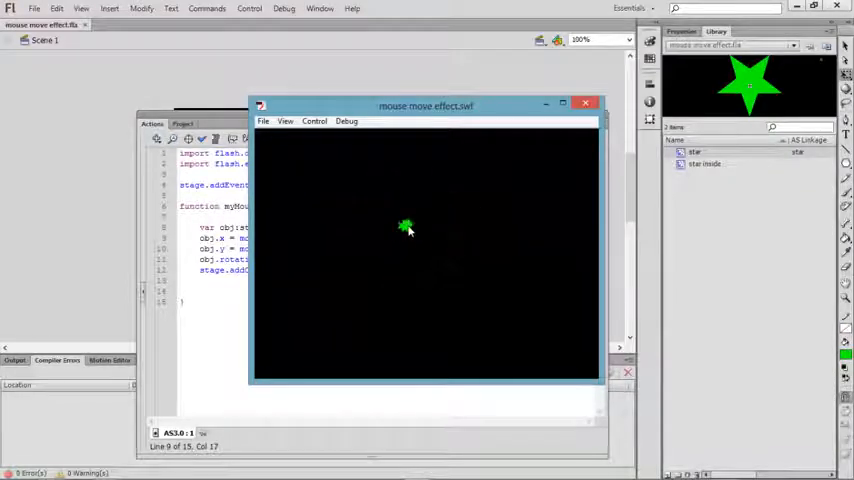
pyautogui.moveTo(400, 264)
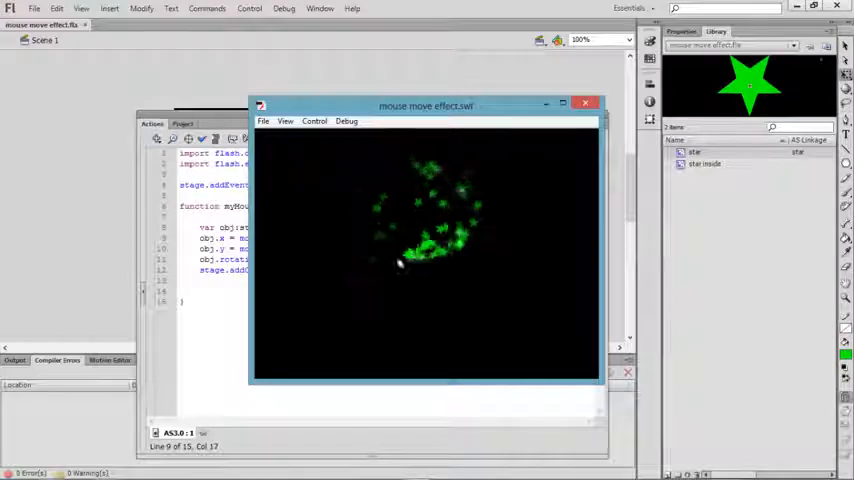
pyautogui.moveTo(344, 176)
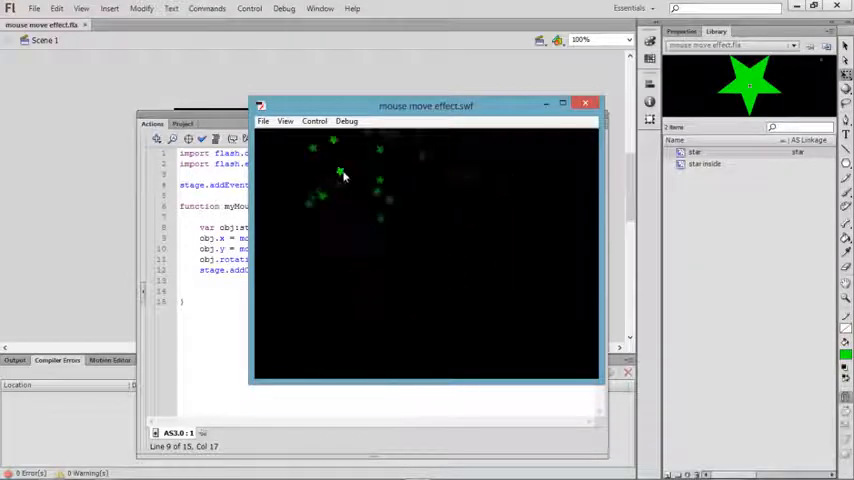
pyautogui.moveTo(394, 216)
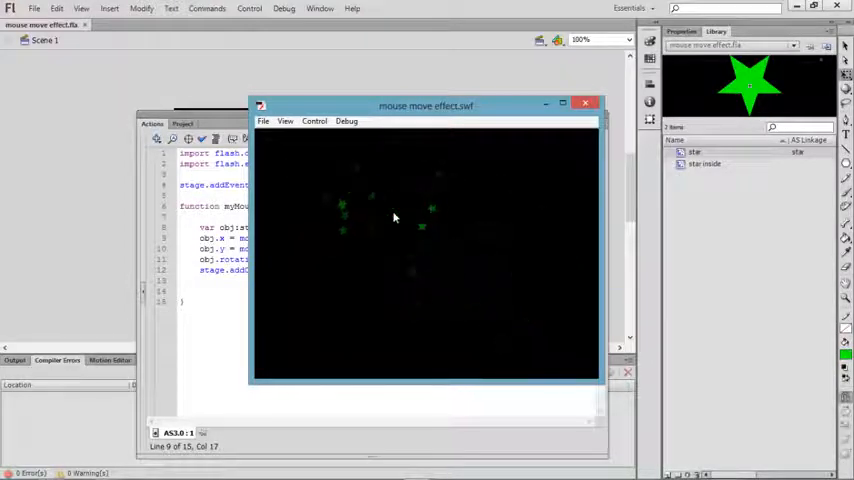